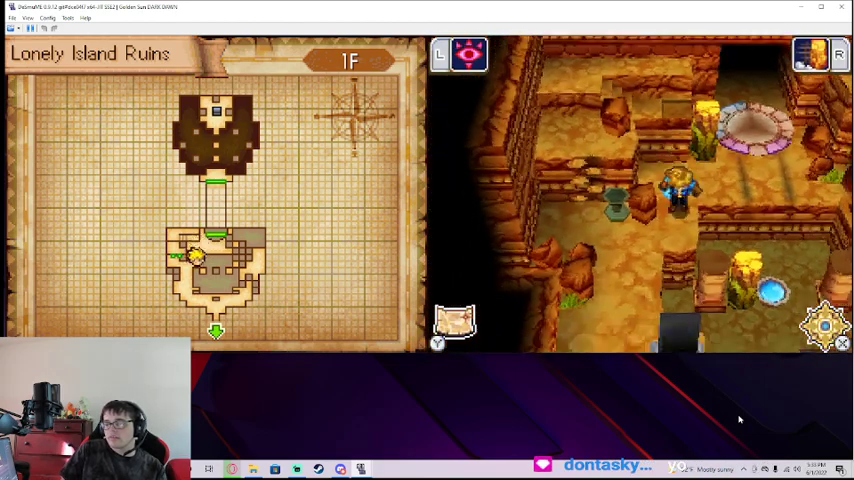
# Step: Walk the hero north through the corridor into the next chamber of Lonely Island Ruins 1F
pyautogui.press('Up')
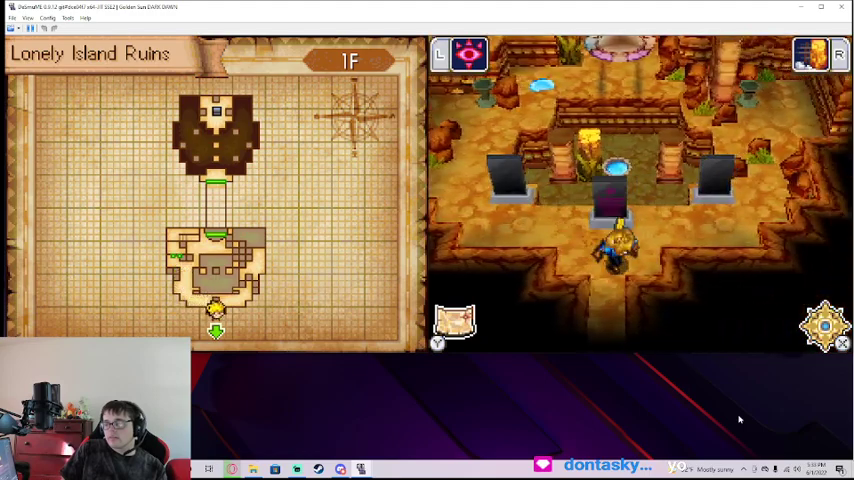
pyautogui.press('Up')
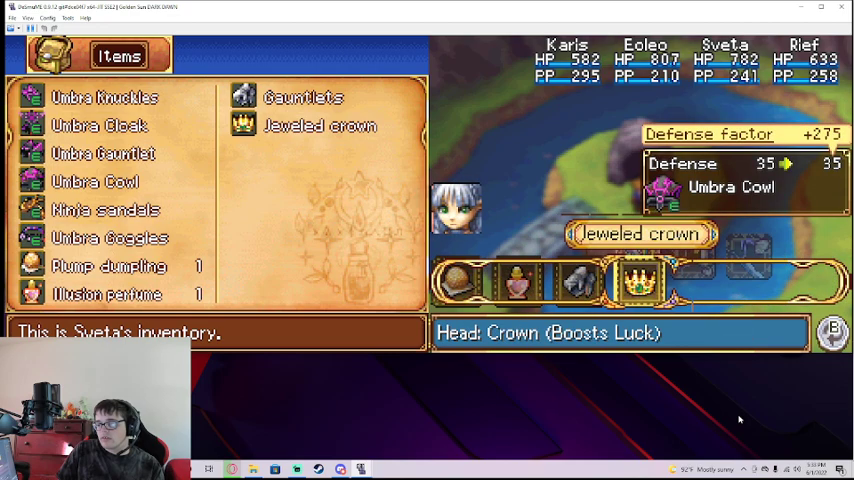
# Step: Equip Sveta with the Umbra gear and Jeweled crown from her inventory
pyautogui.click(636, 280)
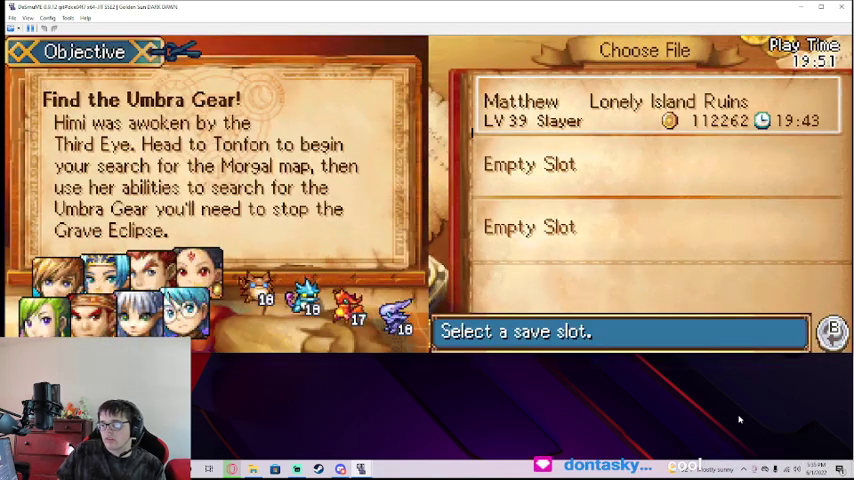
# Step: Save Matthew's game to the first slot, then bring up the emulator's File menu to close the ROM
pyautogui.click(644, 100)
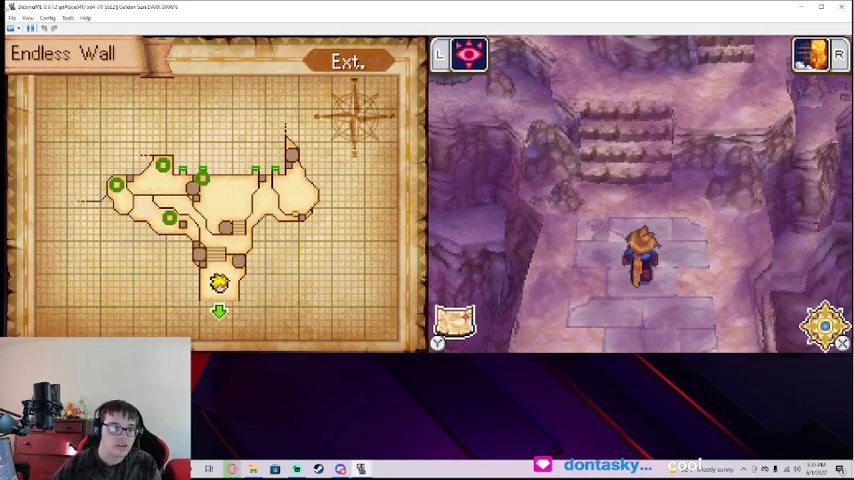
pyautogui.click(12, 18)
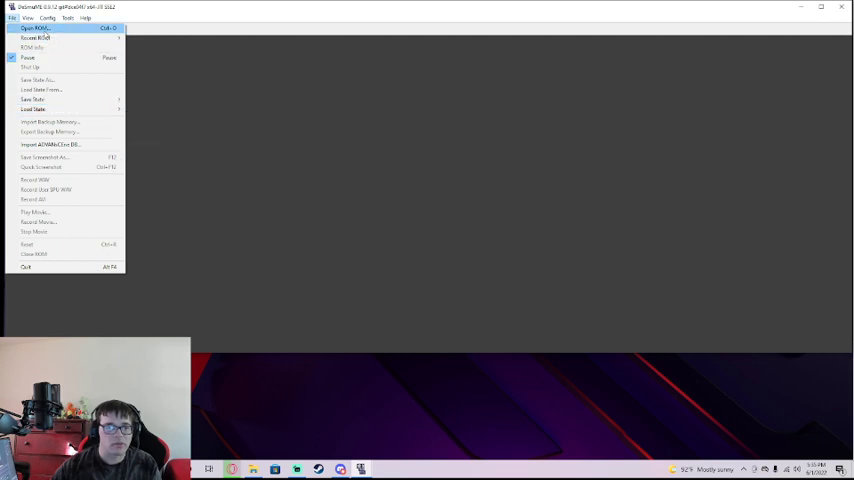
# Step: Load the Golden Sun: Dark Dawn ROM from the Open dialog
pyautogui.click(36, 28)
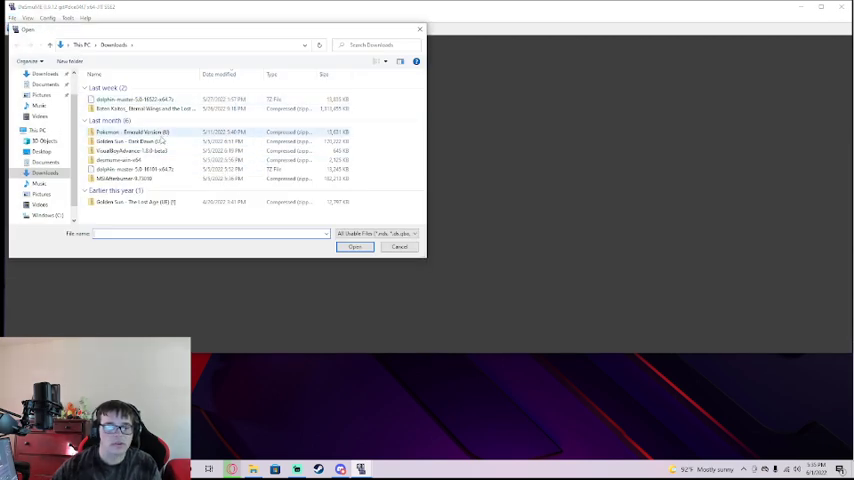
pyautogui.click(130, 150)
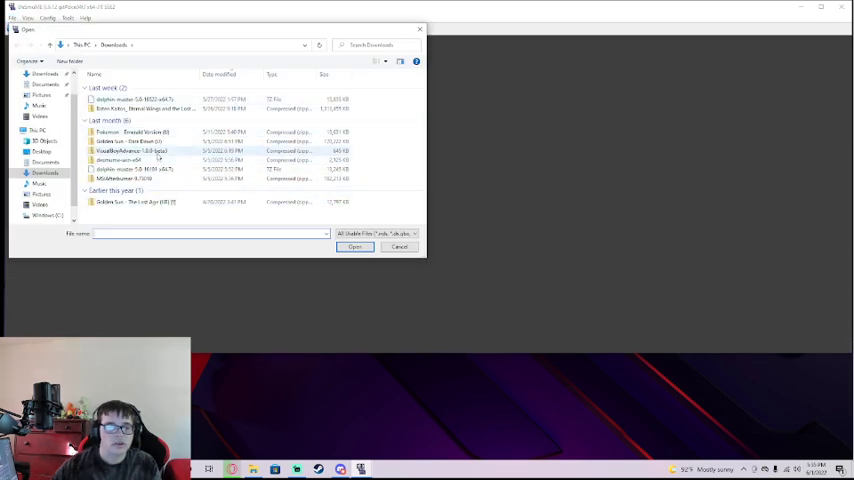
pyautogui.click(130, 140)
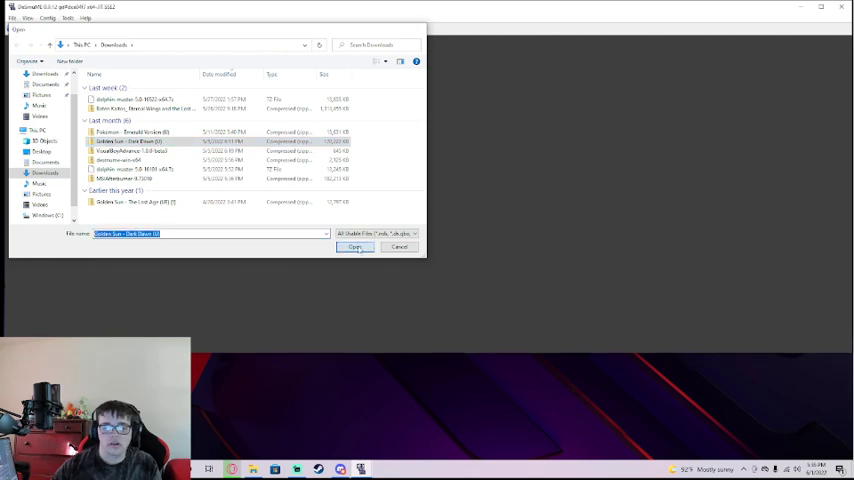
pyautogui.click(356, 246)
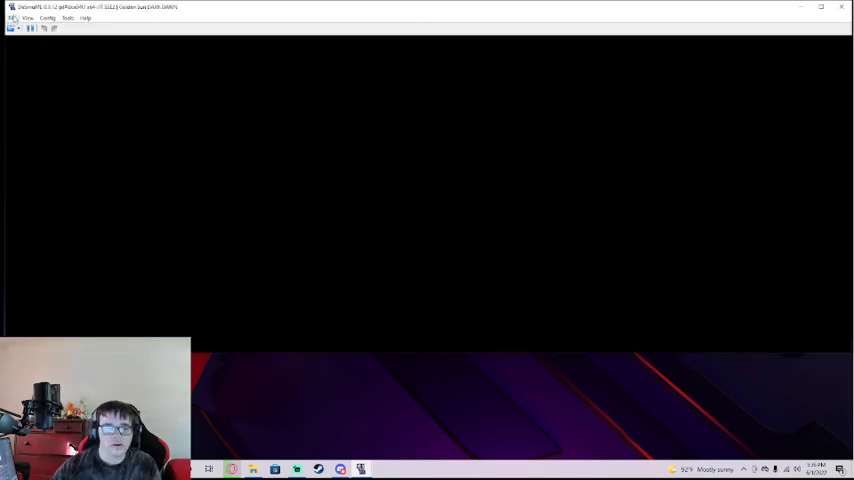
# Step: Restore the saved state via File > Load State, returning the party to the Endless Wall
pyautogui.click(12, 18)
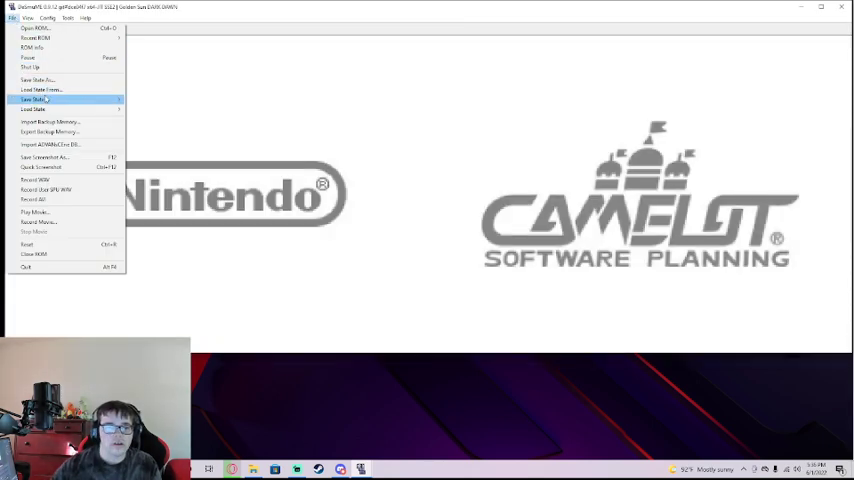
pyautogui.click(32, 108)
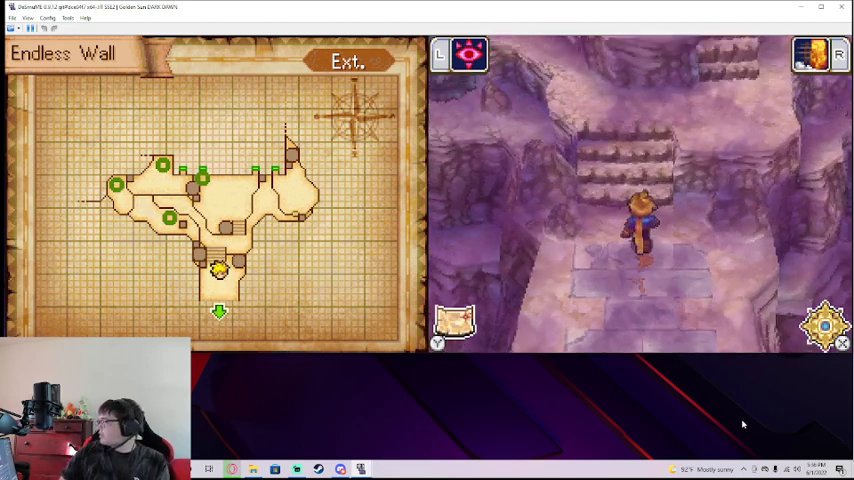
# Step: Walk the hero through Endless Wall 1F into the next stone chamber
pyautogui.press('Up')
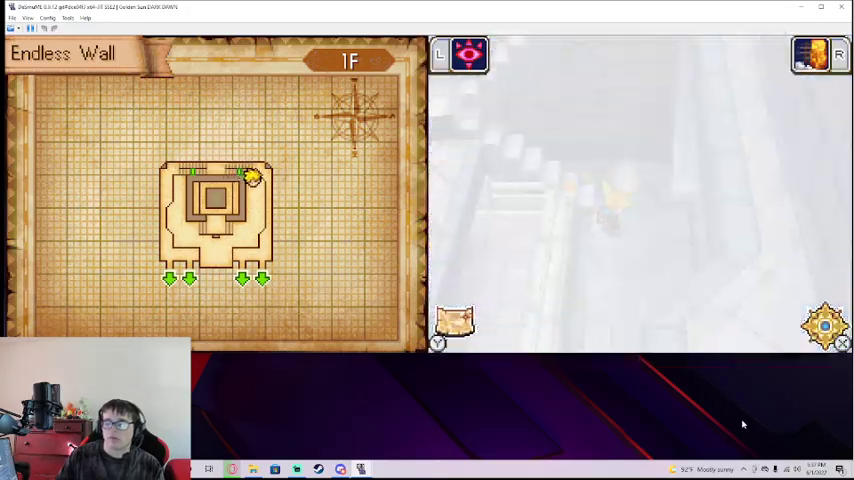
pyautogui.press('Down')
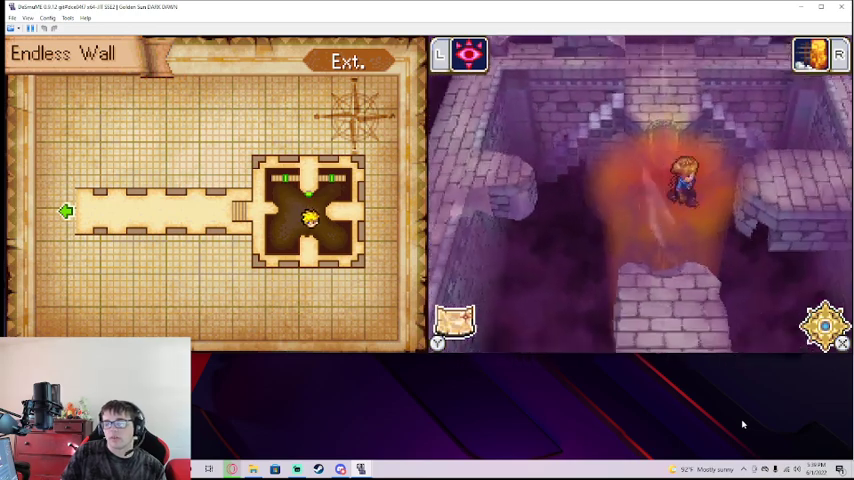
# Step: Continue north until the map switches to the Endless Wall Ext. corridor
pyautogui.press('Up')
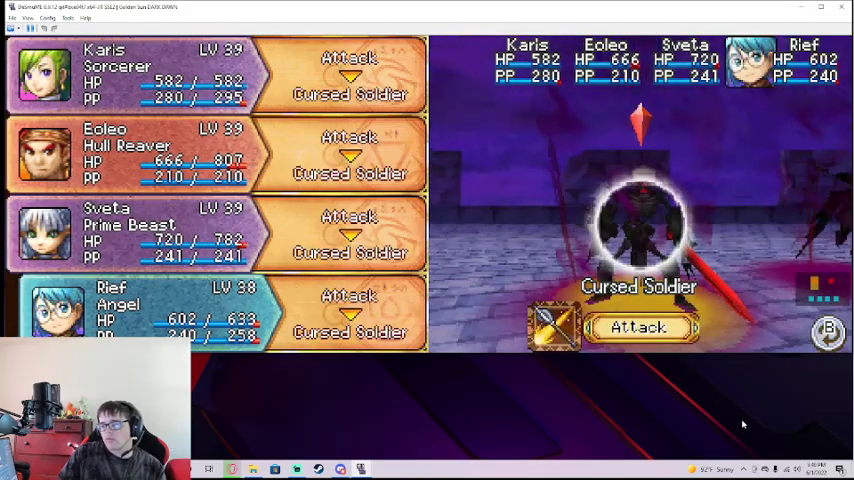
# Step: Order all four party members to Attack the Cursed Soldier and confirm
pyautogui.click(640, 328)
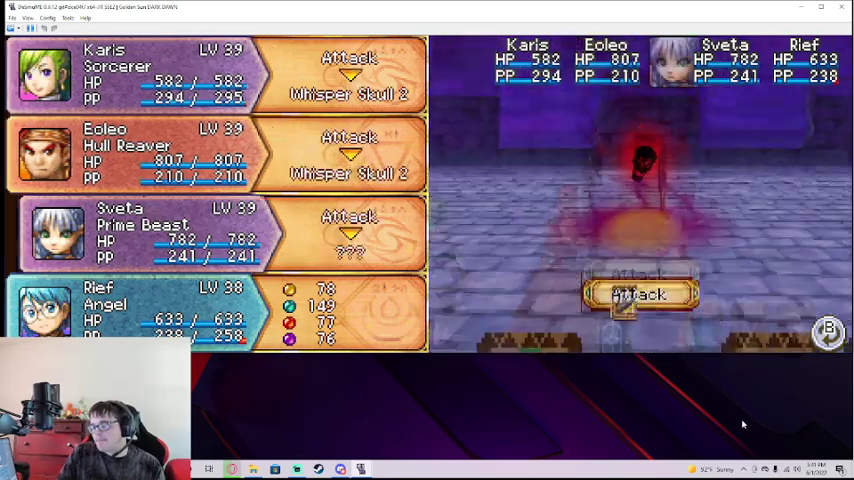
# Step: Order Karis, Eoleo and Sveta to Attack the Whisper Skulls and confirm
pyautogui.click(636, 292)
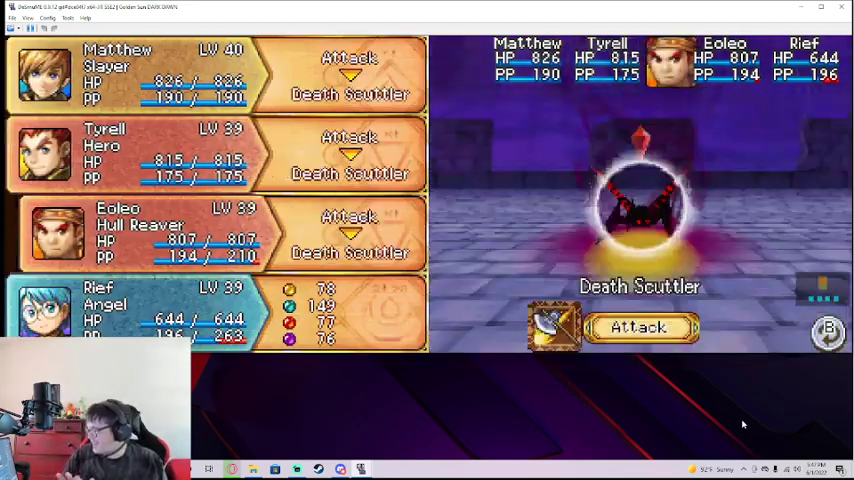
# Step: Order Matthew, Tyrell, Eoleo and Rief to Attack the Death Scuttler
pyautogui.click(640, 328)
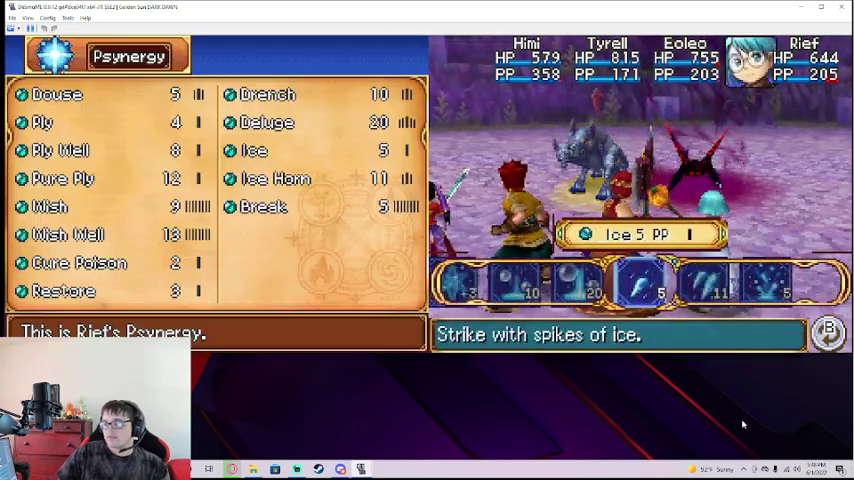
# Step: Have Rief cast Ice (5 PP) from his Psynergy on the enemy
pyautogui.click(268, 120)
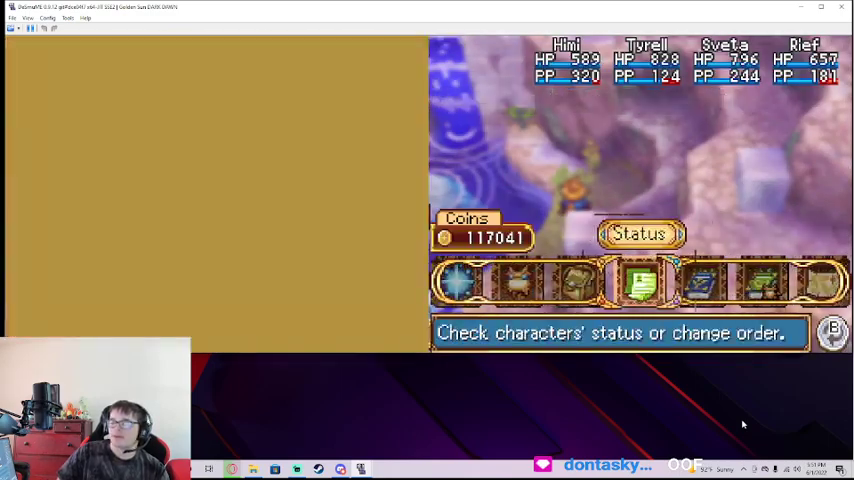
# Step: Rearrange the party order from the Status screen's change-order option
pyautogui.click(640, 232)
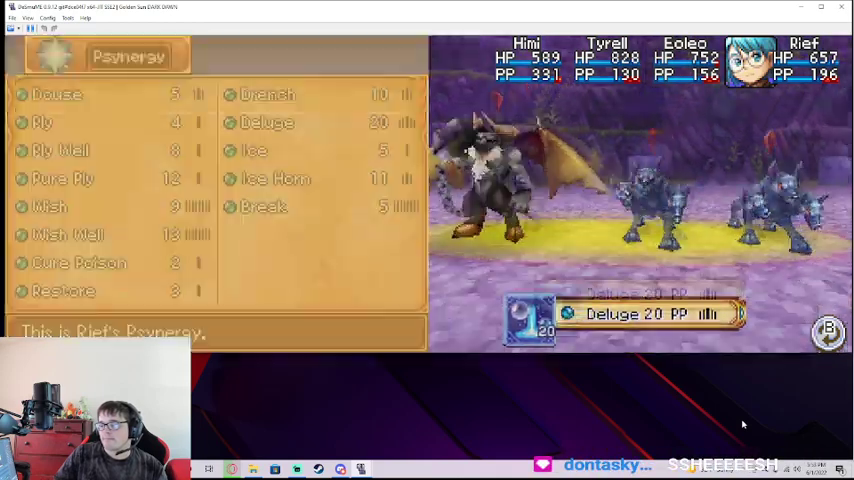
# Step: Have Rief cast Deluge (20 PP) on the winged demon and grey beasts
pyautogui.click(268, 122)
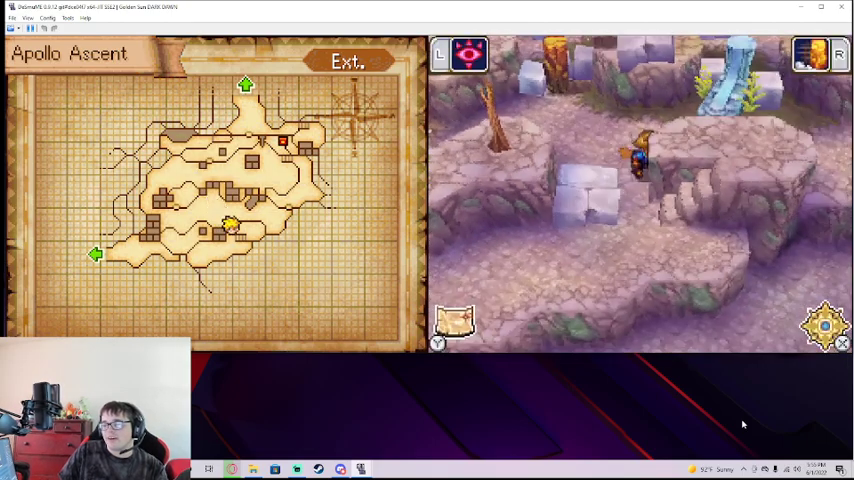
# Step: Walk the party up through Apollo Ascent after the battle ends
pyautogui.press('Up')
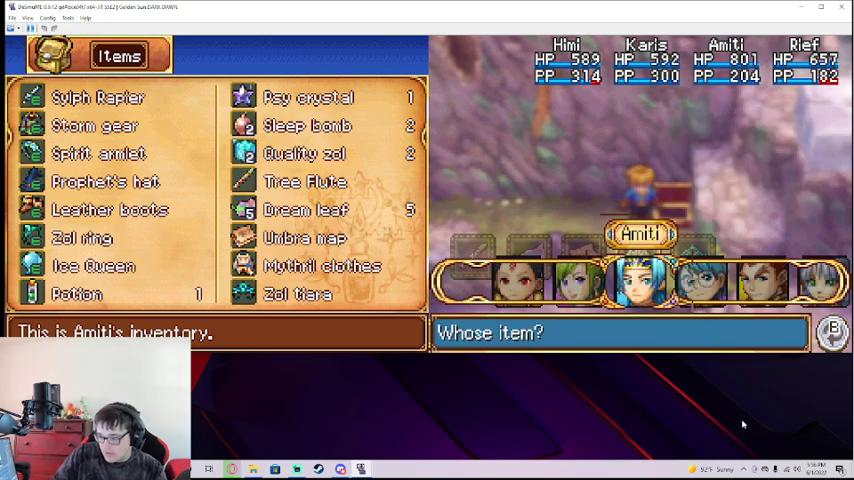
# Step: Switch to Himi's inventory and equip the Magical cassock, replacing the Muni Robe
pyautogui.click(110, 208)
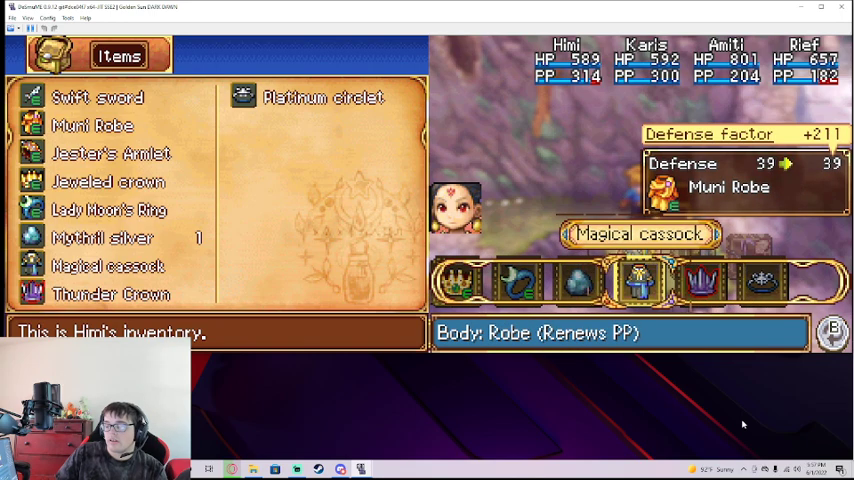
pyautogui.click(108, 264)
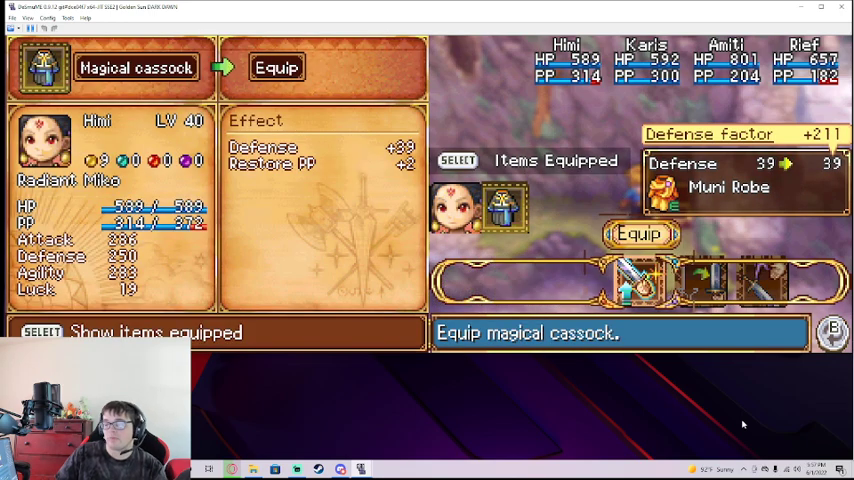